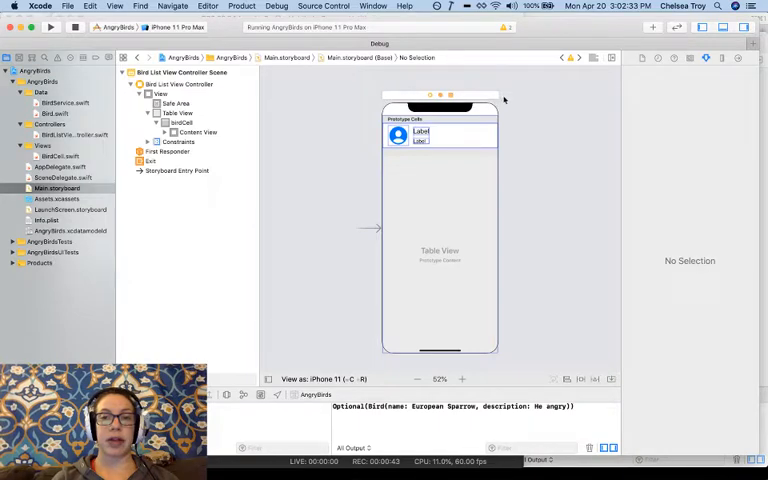
Step: Select Bird List View Controller and show its Embed In container options
click(430, 96)
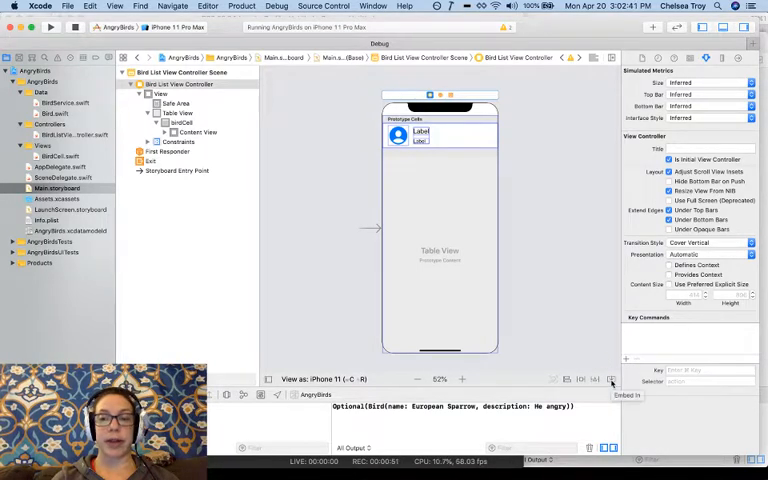
click(628, 396)
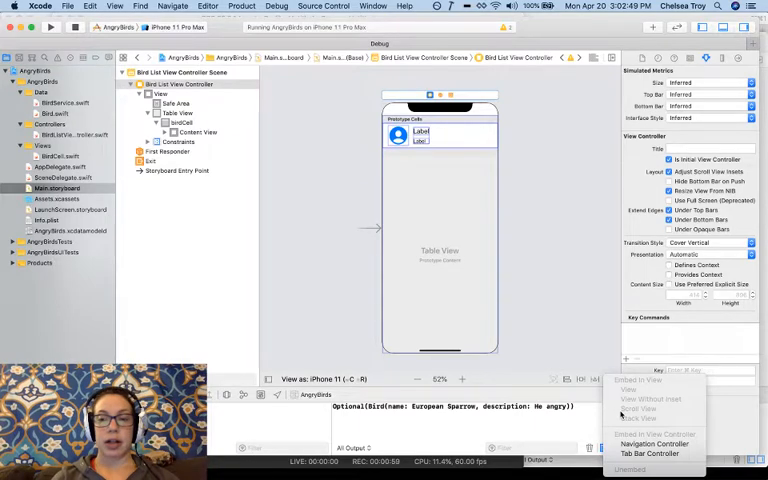
Step: Embed the bird list in a Navigation Controller and select its root view controller relationship
click(656, 444)
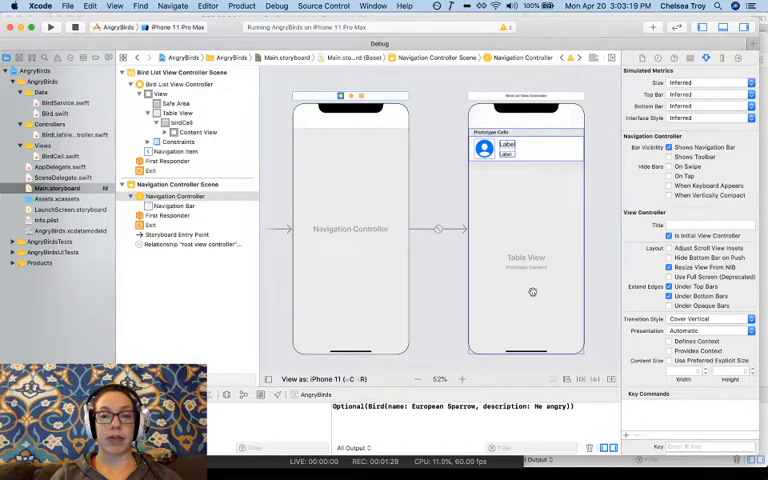
mouse_move(556, 278)
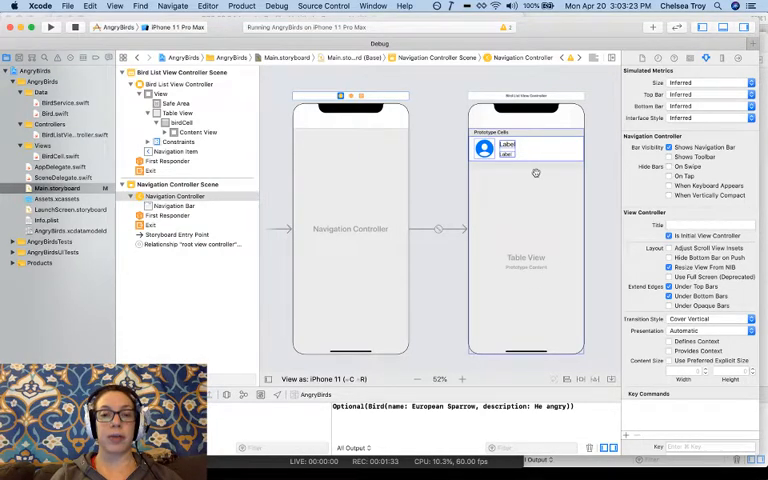
mouse_move(410, 158)
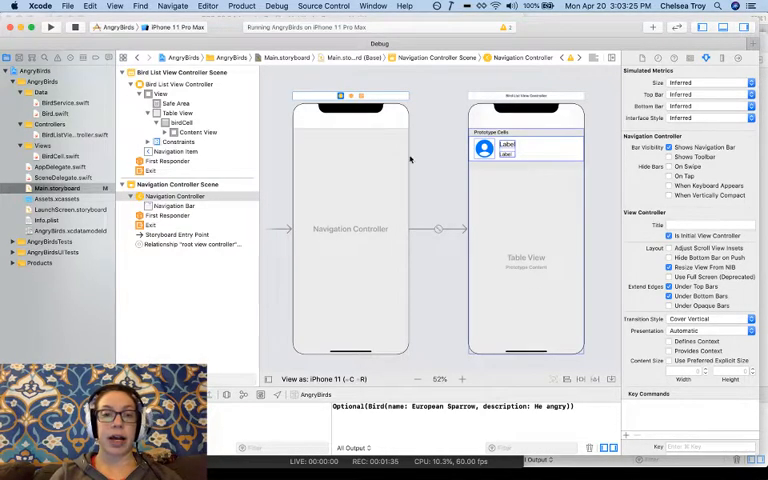
mouse_move(358, 156)
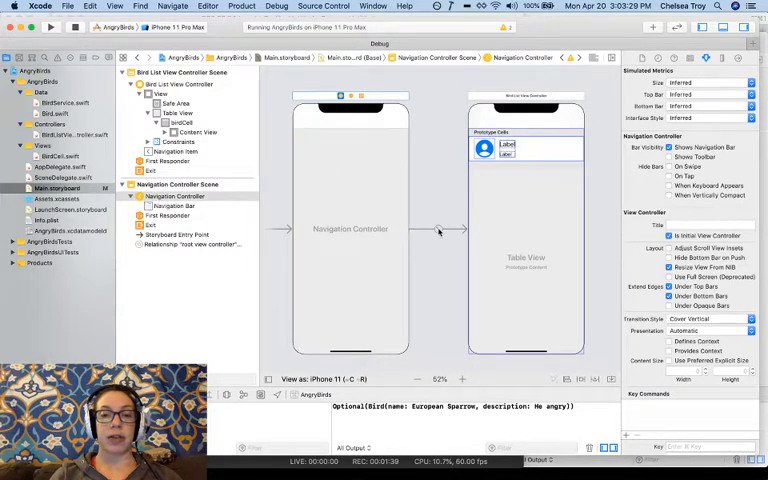
click(438, 228)
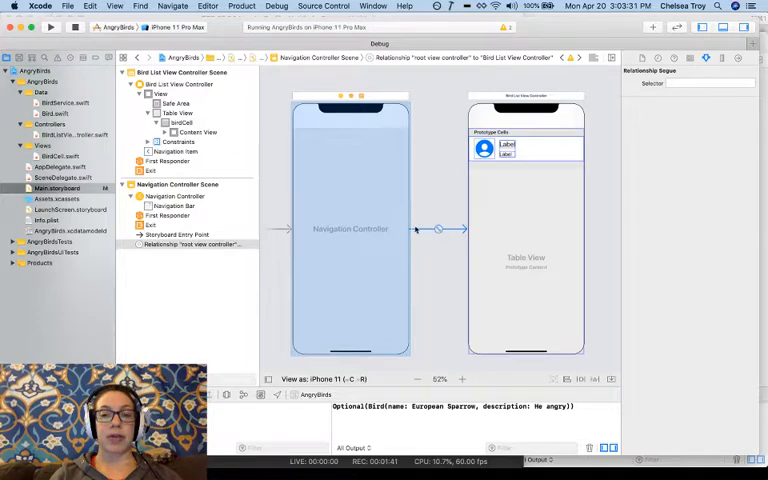
mouse_move(396, 224)
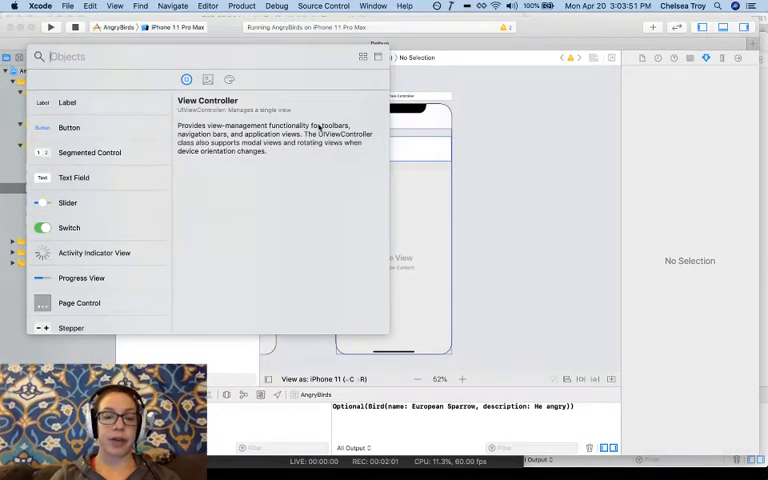
Step: Search the Object Library for 'view con' to add a blank View Controller
click(68, 102)
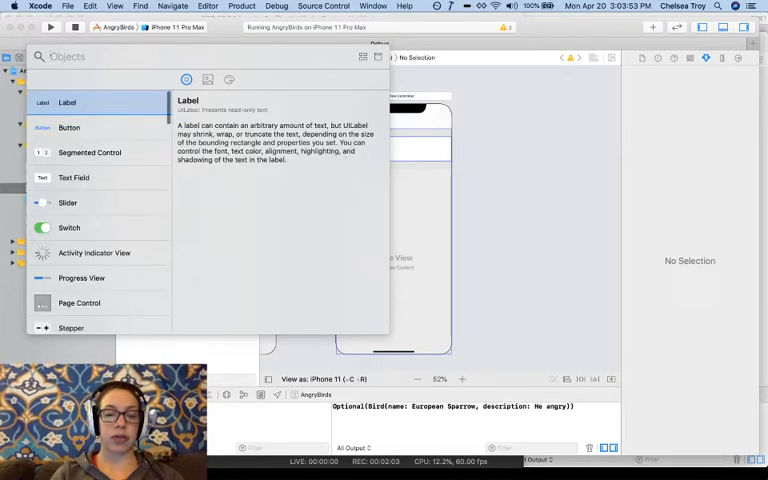
text(view con)
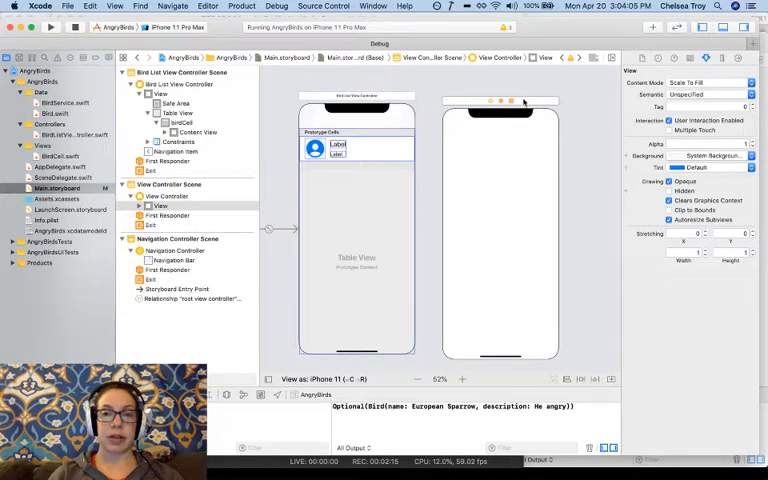
Step: Select the BirdCell to start a Show segue to the new view controller
click(444, 90)
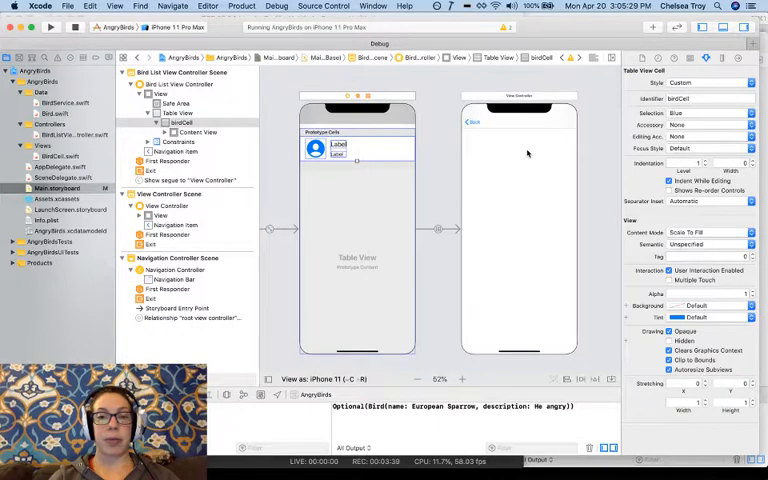
Step: Select the cell's segue and keep its Kind as Show
click(438, 228)
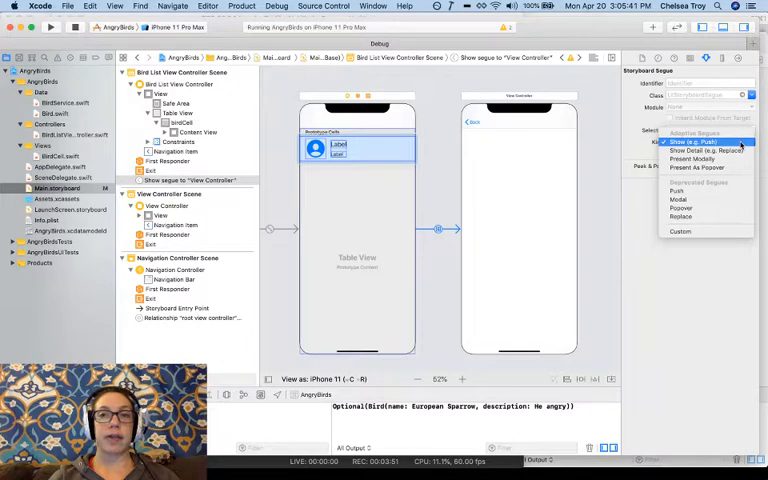
click(692, 140)
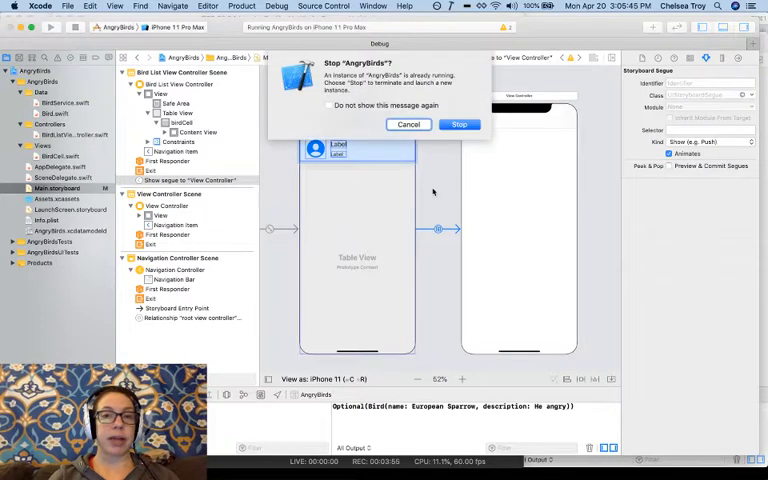
Step: Stop the running AngryBirds so the updated build relaunches on the simulator
click(458, 124)
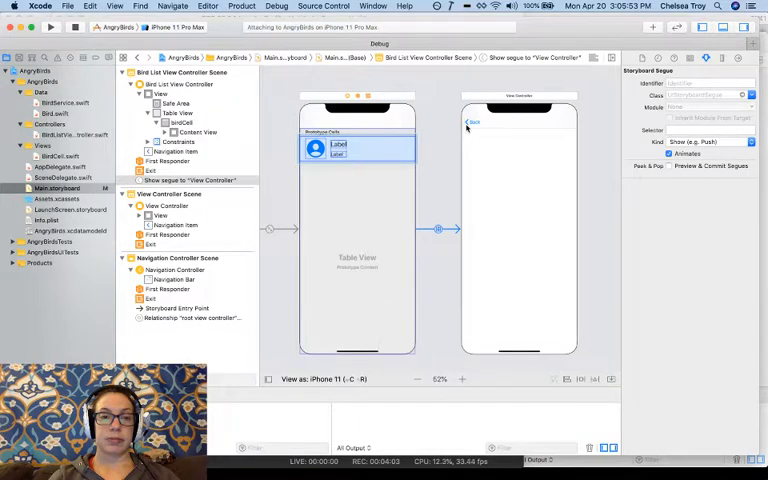
click(50, 28)
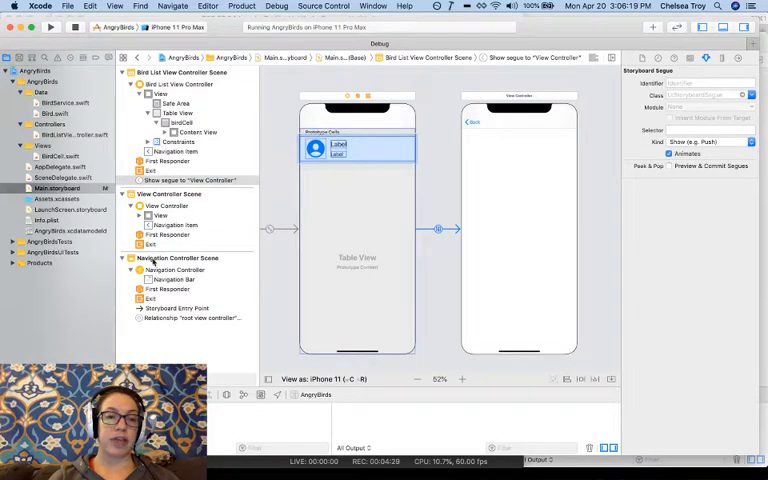
Step: Expand the Navigation Controller Scene, check its Navigation Bar, then select the bird list's Navigation Item
click(176, 280)
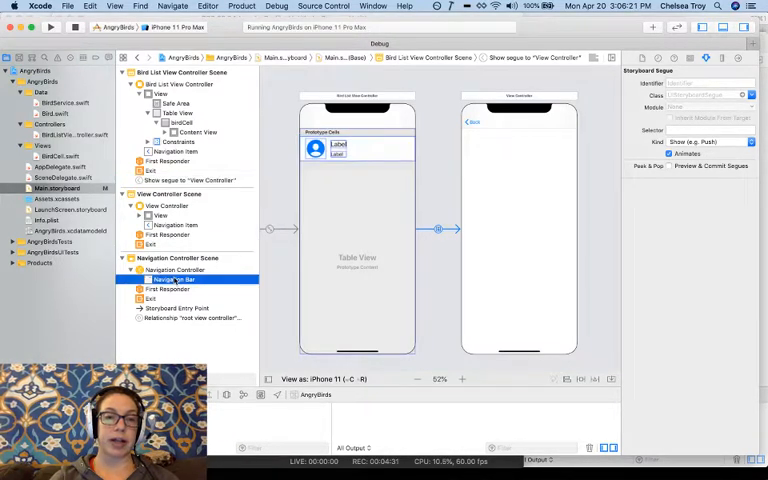
click(172, 280)
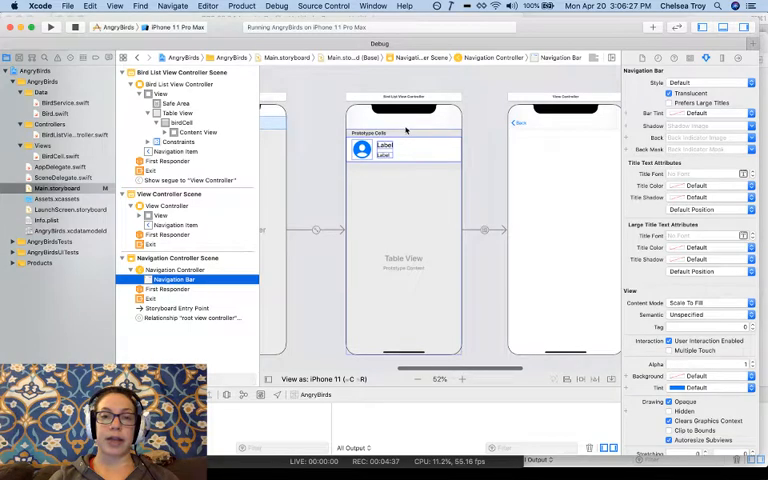
click(176, 152)
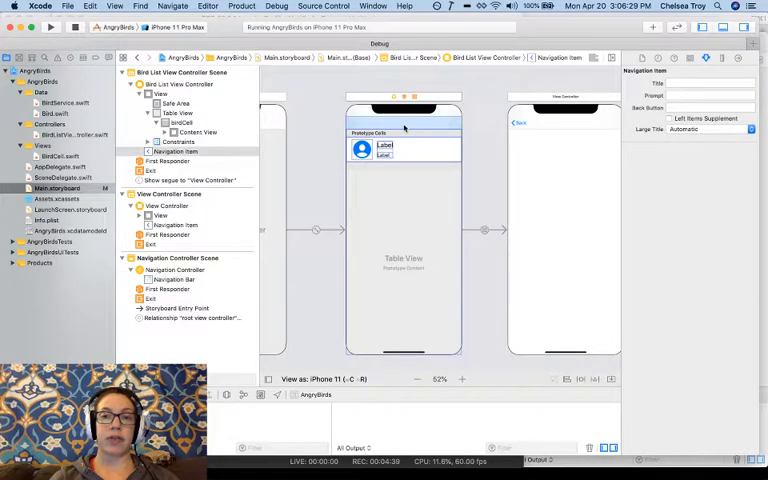
mouse_move(448, 148)
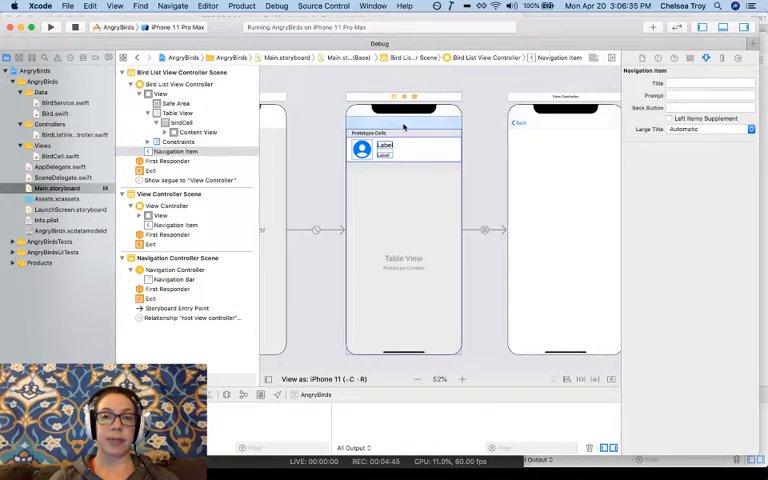
Step: Set the bird list Navigation Item's Title to 'Angry Bird'
click(176, 152)
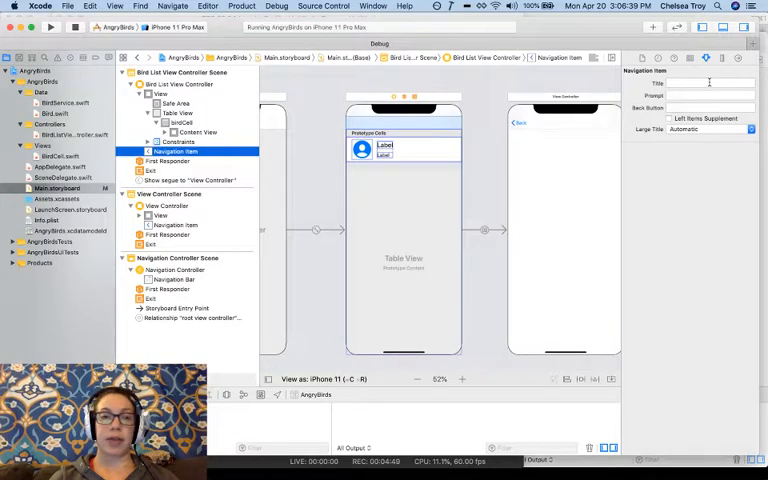
click(704, 84)
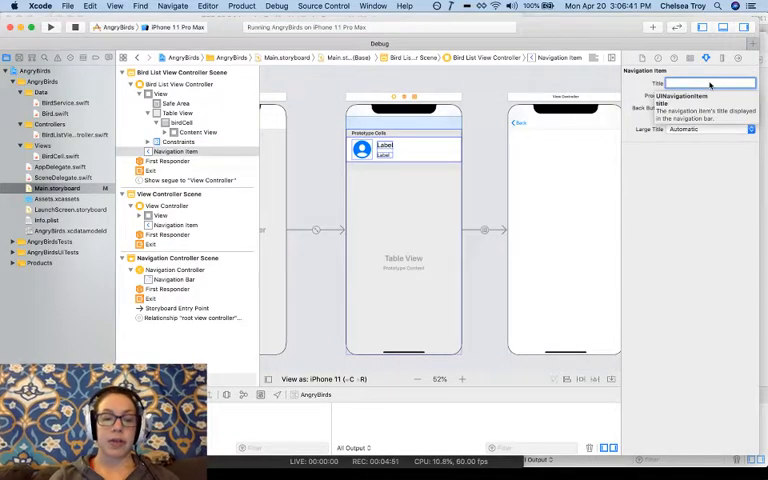
text(Angry Bird)
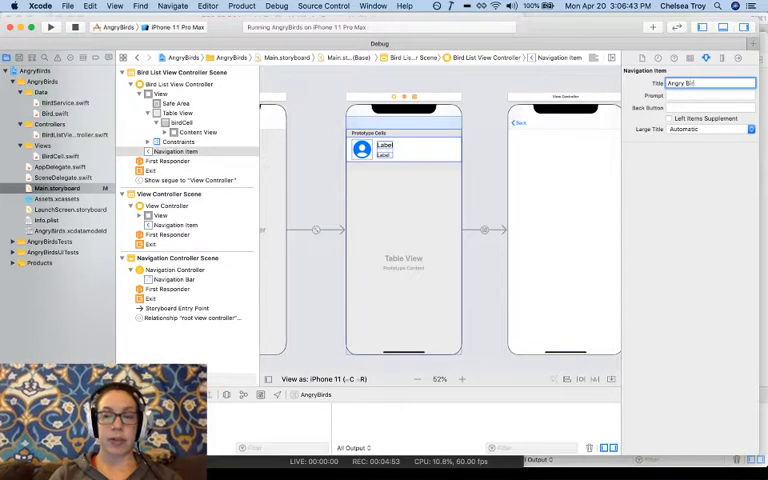